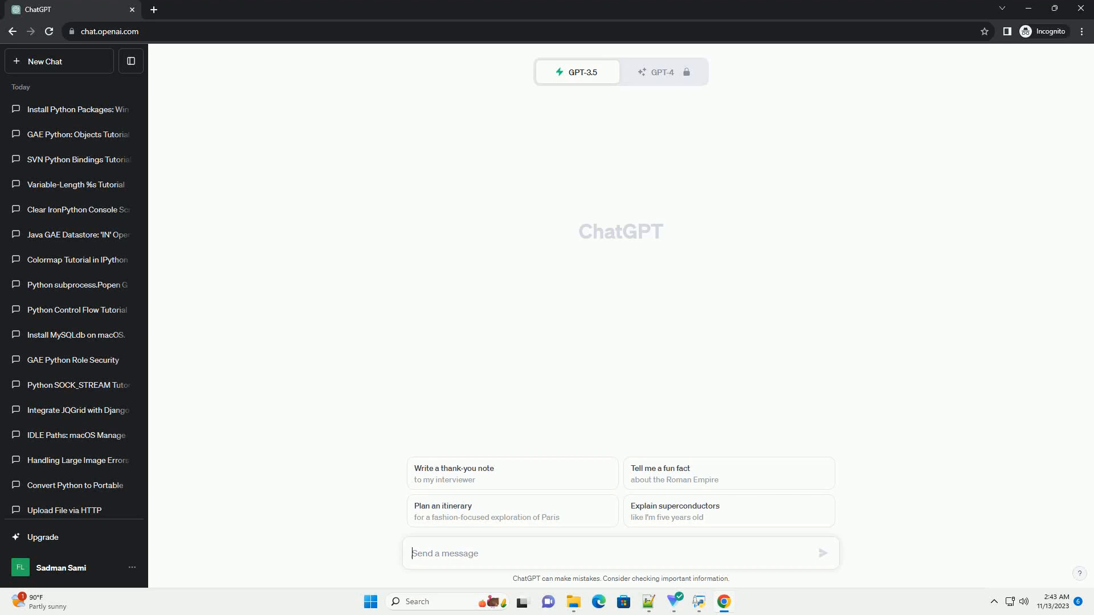
Send the request for a step-by-step tutorial on converting an NSDictionary to a Python dict.
{"action": "left_click", "coordinate": [822, 554]}
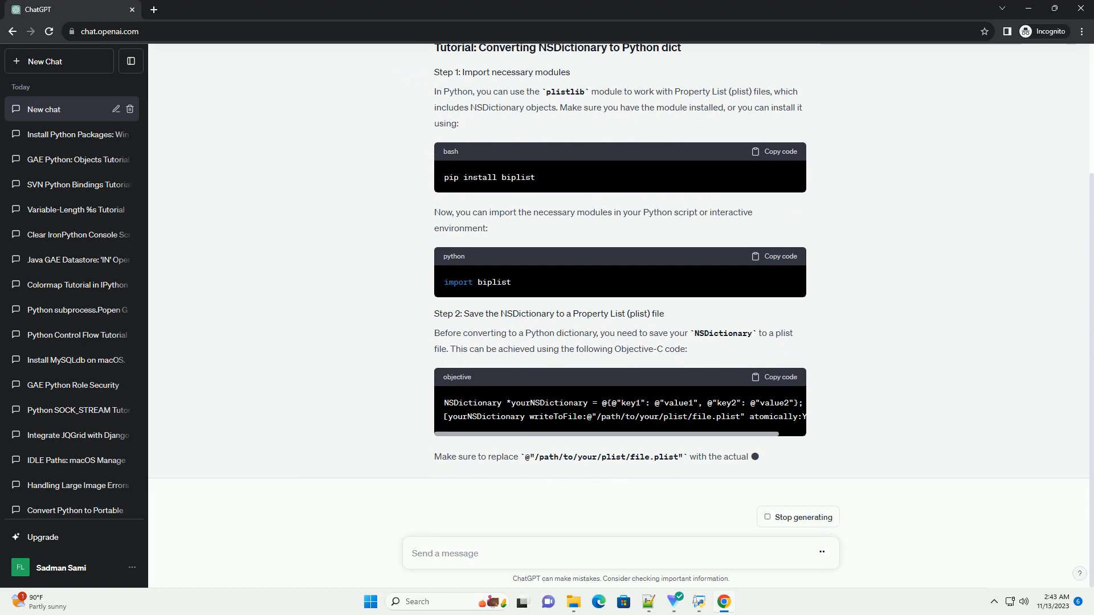
Scroll through the response as Step 3's plist-reading Python code is generated.
{"action": "scroll", "scroll_direction": "down", "scroll_amount": 3}
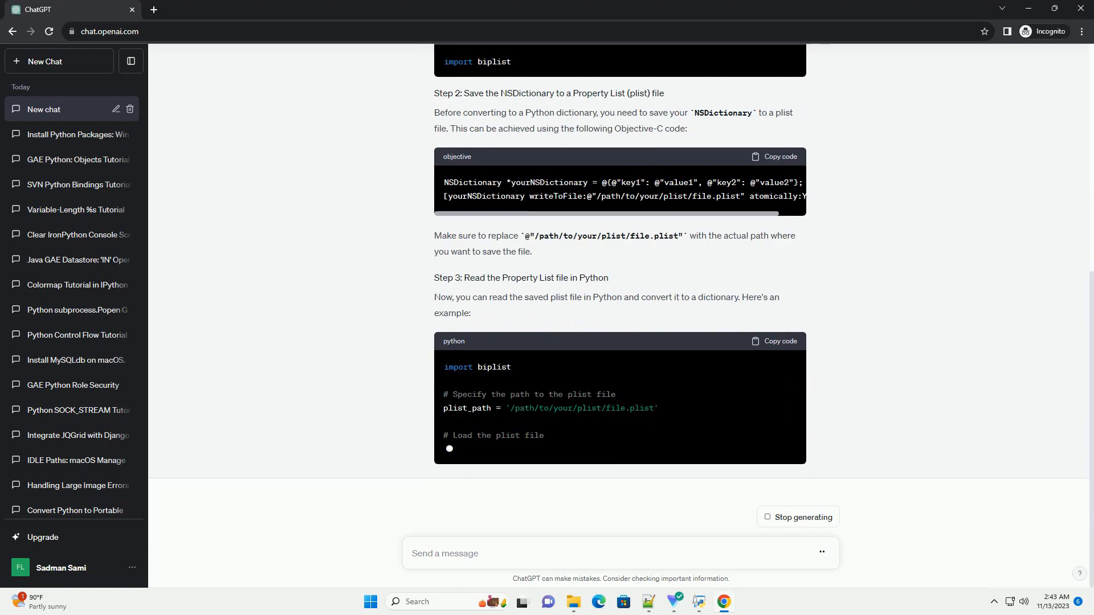
{"action": "scroll", "scroll_direction": "up", "scroll_amount": 3}
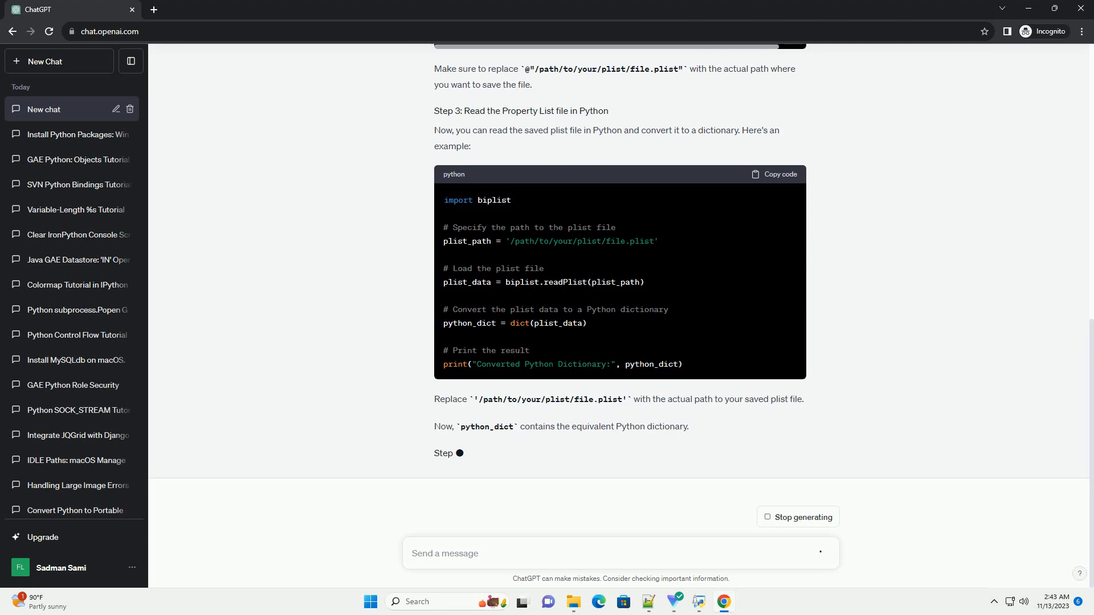
Scroll down to follow Step 4's value-access code and the closing summary until generation ends.
{"action": "scroll", "scroll_direction": "down", "scroll_amount": 3}
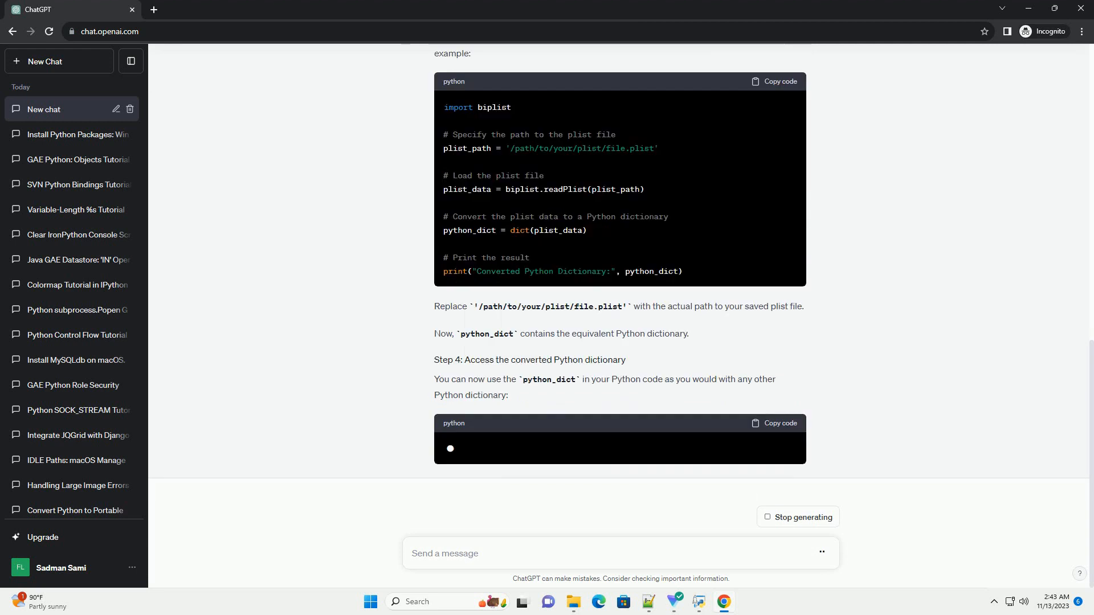
{"action": "scroll", "scroll_direction": "down", "scroll_amount": 3}
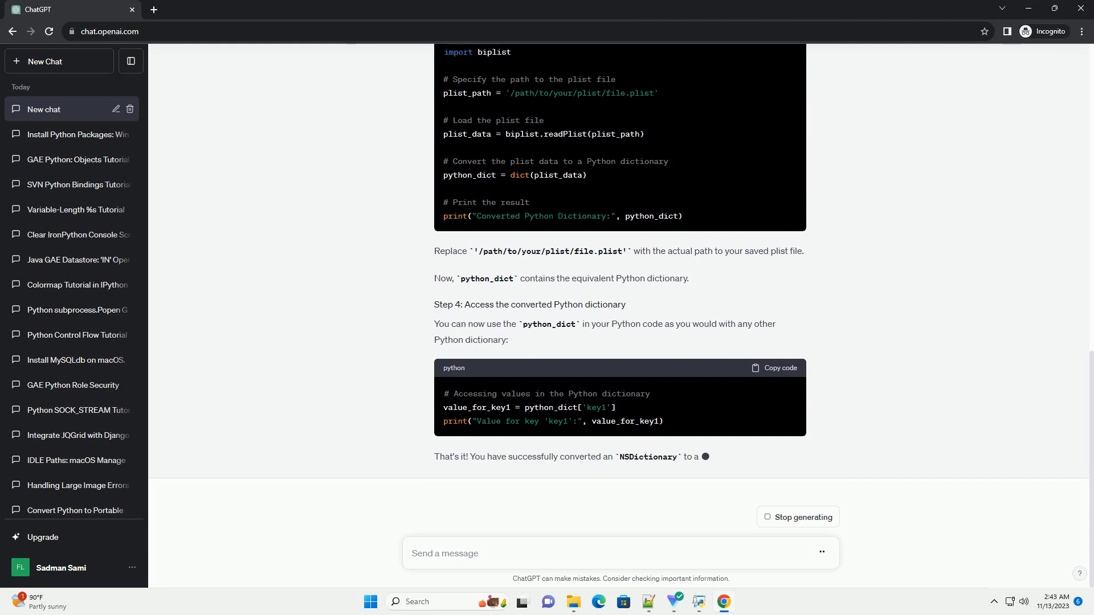
{"action": "scroll", "scroll_direction": "down", "scroll_amount": 3}
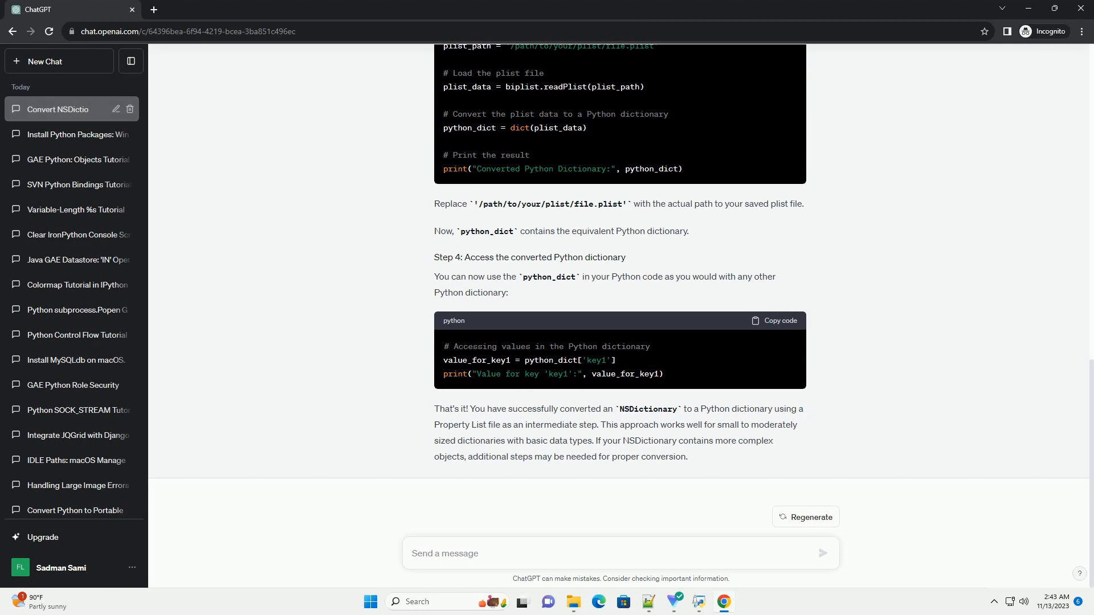
{"action": "mouse_move", "coordinate": [70, 109]}
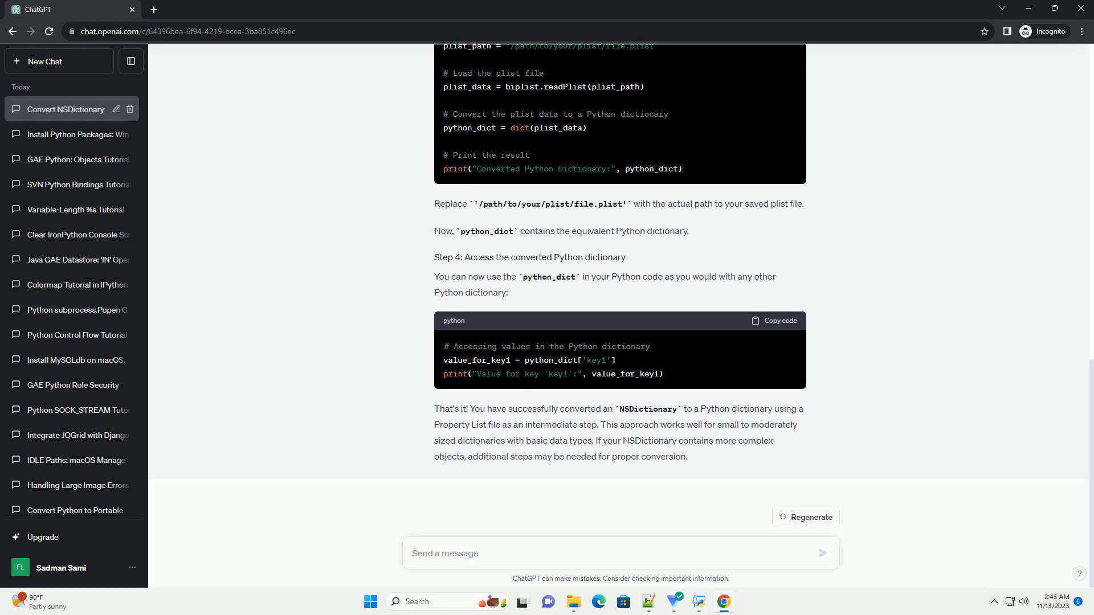